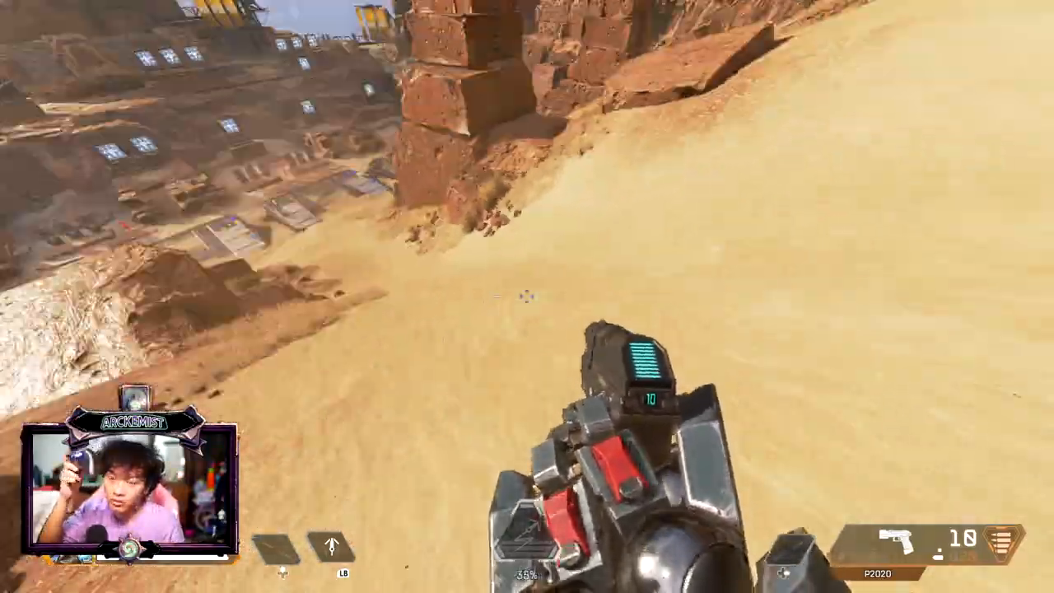
{"action": "mouse_move", "coordinate": [527, 296]}
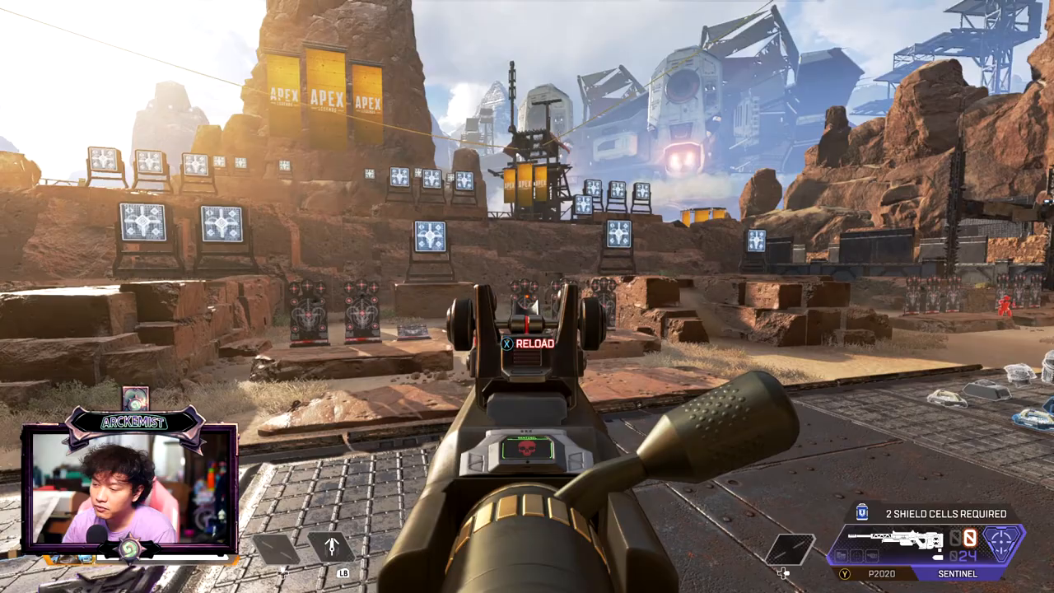
{"action": "mouse_move", "coordinate": [527, 296]}
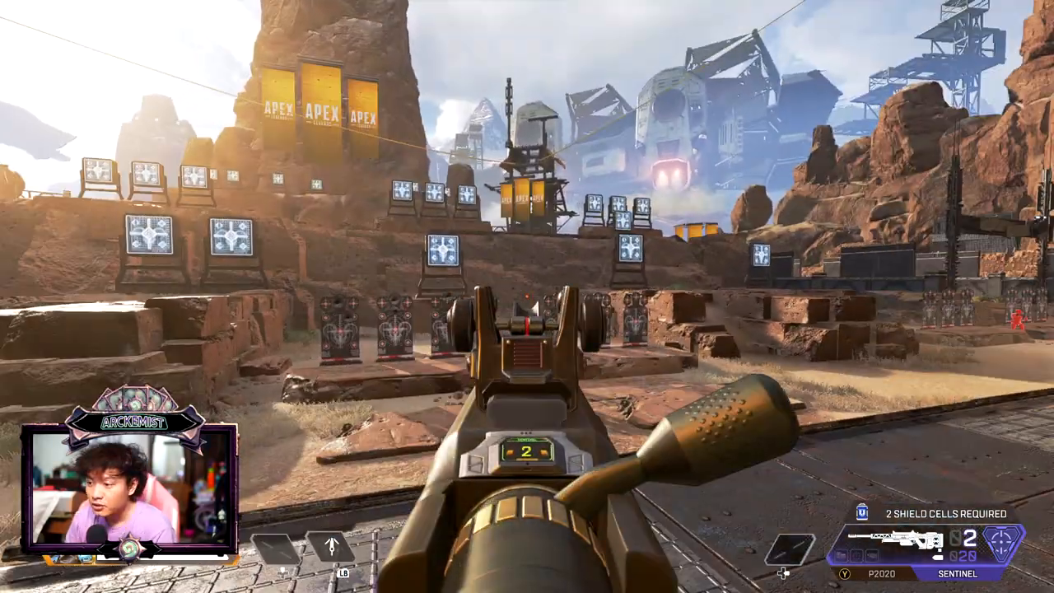
{"action": "mouse_move", "coordinate": [536, 305]}
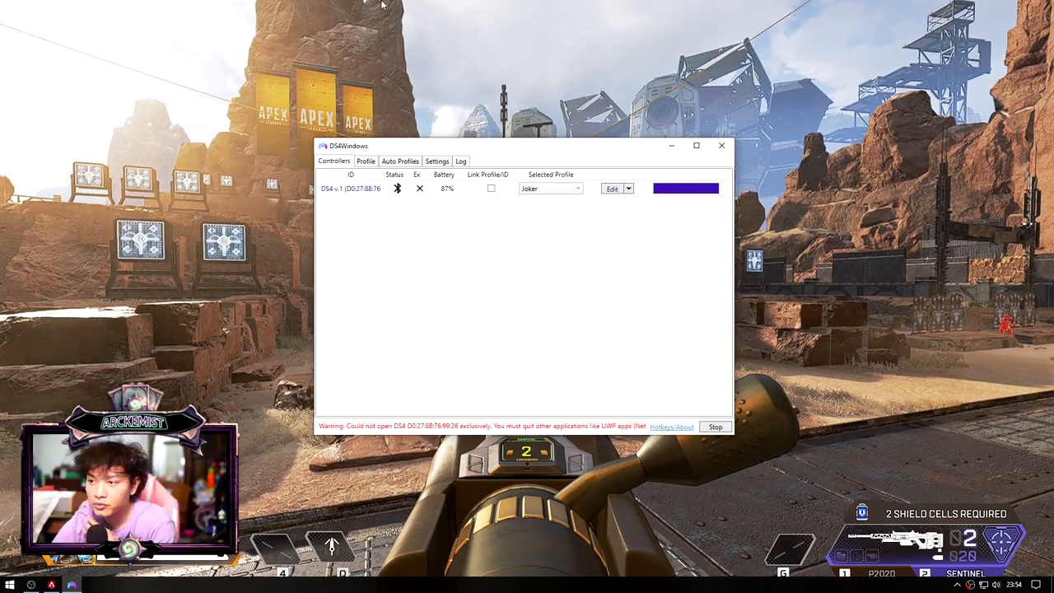
Review the Selected Profile choices for the connected DS4, leaving Joker current.
{"action": "left_click", "coordinate": [576, 187]}
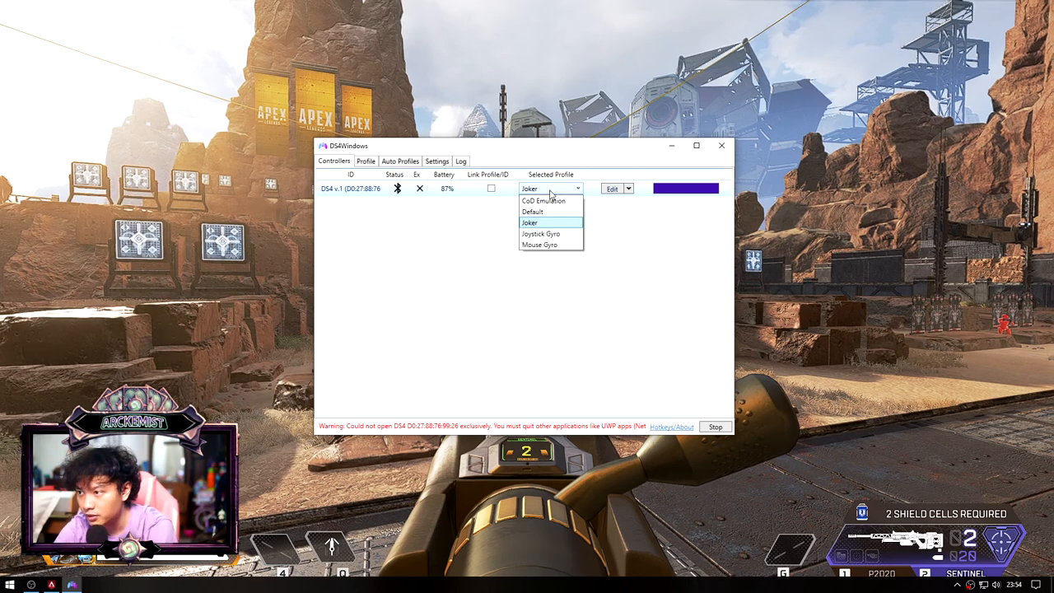
{"action": "mouse_move", "coordinate": [570, 260]}
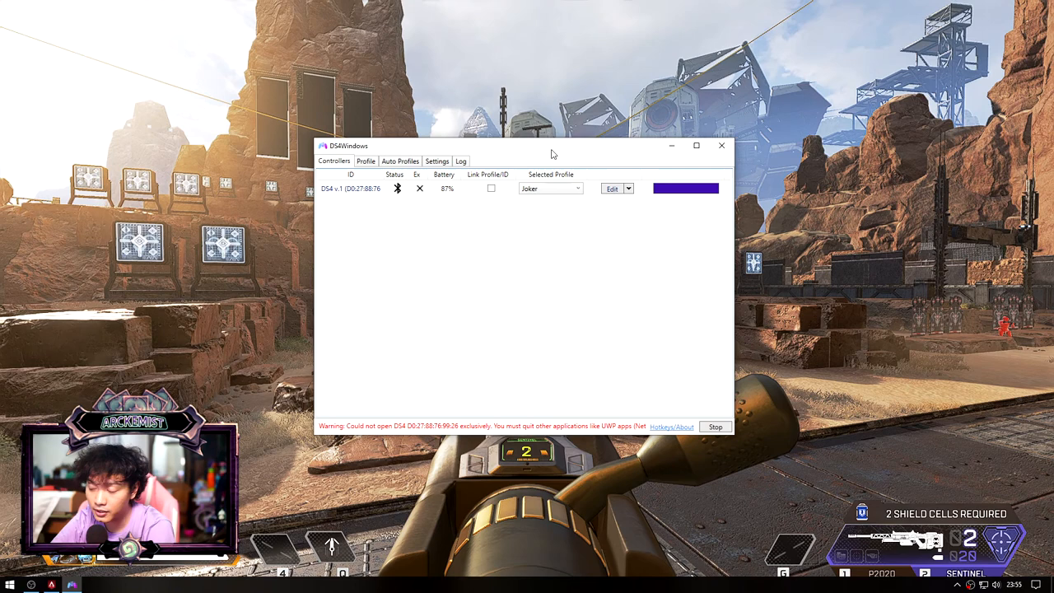
Edit the Joker profile to reach its Gyro settings with Output Mode Mouse Joystick.
{"action": "left_click", "coordinate": [613, 188]}
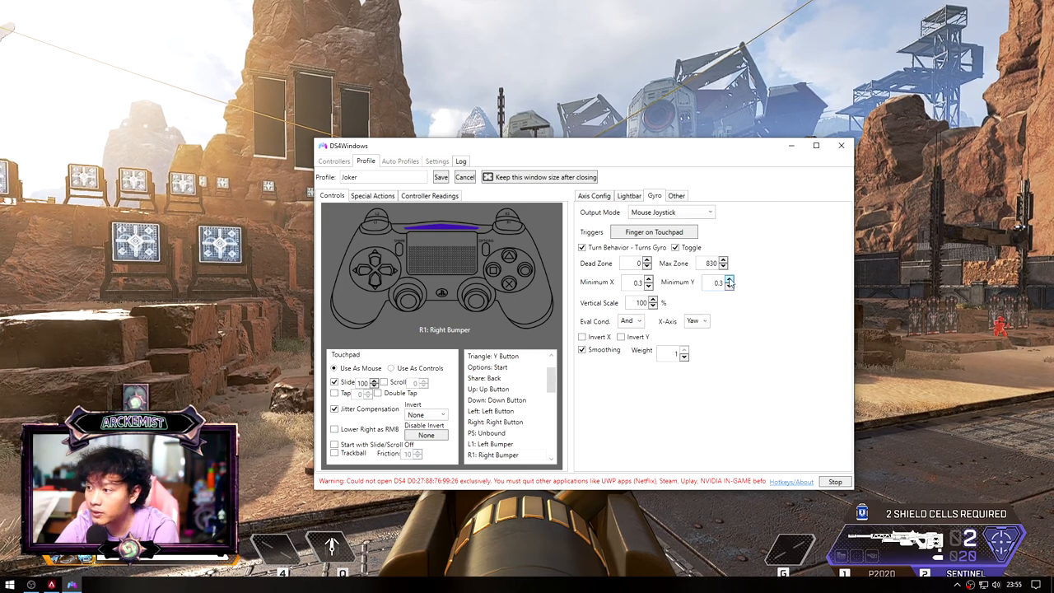
{"action": "mouse_move", "coordinate": [622, 251]}
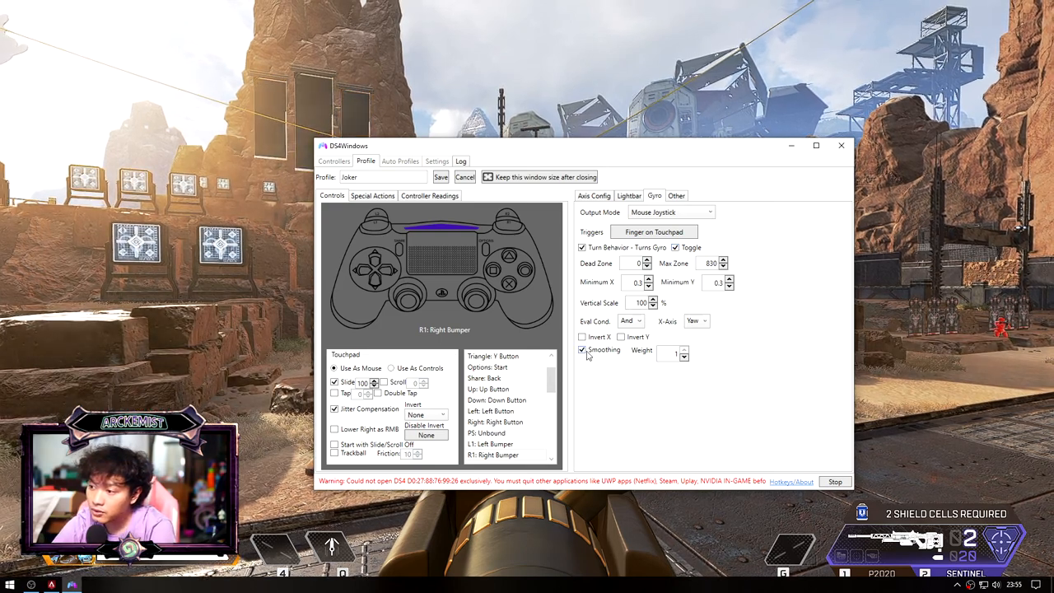
{"action": "mouse_move", "coordinate": [688, 465]}
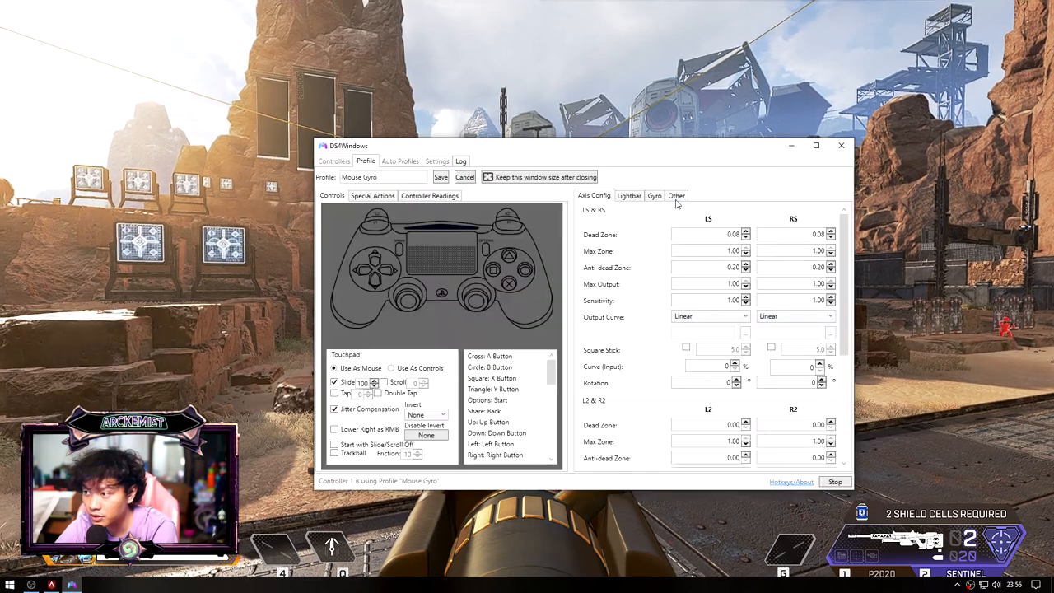
Compare the Mouse Gyro profile's gyro settings, discard it, and return to Joker's Mouse Joystick gyro.
{"action": "left_click", "coordinate": [654, 194]}
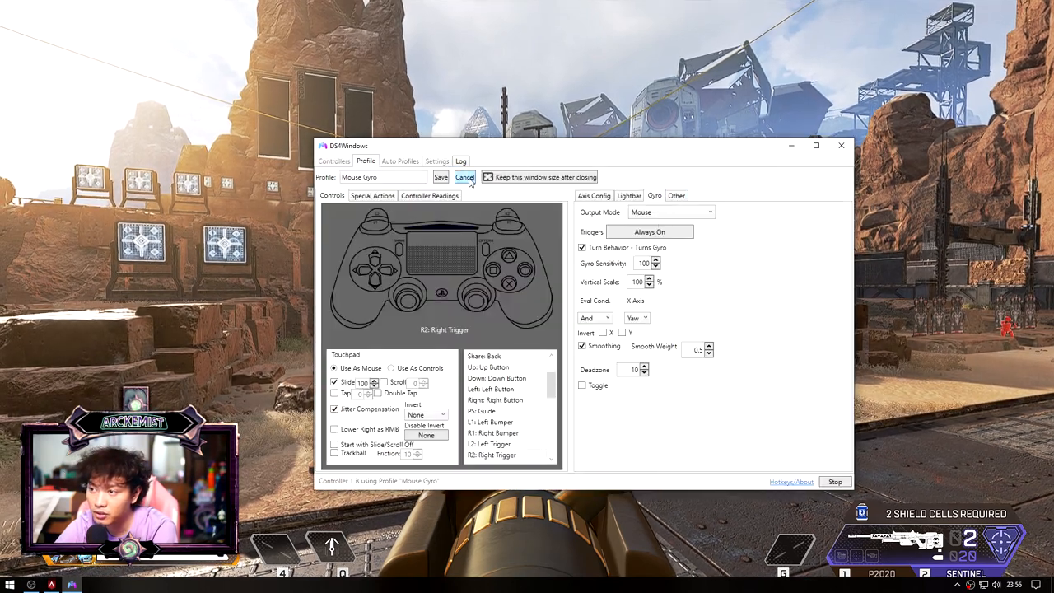
{"action": "left_click", "coordinate": [464, 178]}
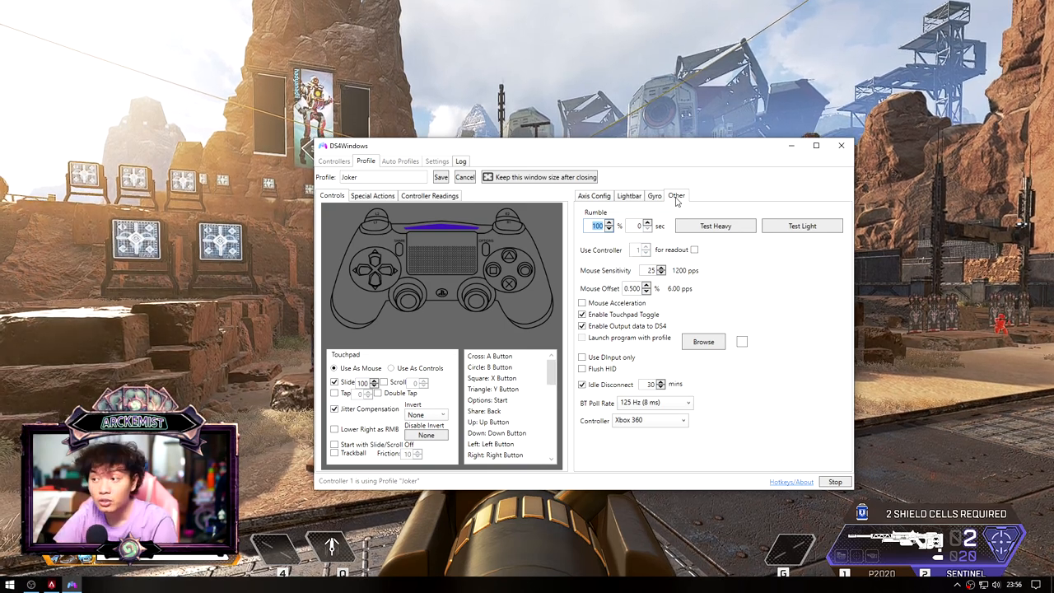
{"action": "left_click", "coordinate": [654, 194]}
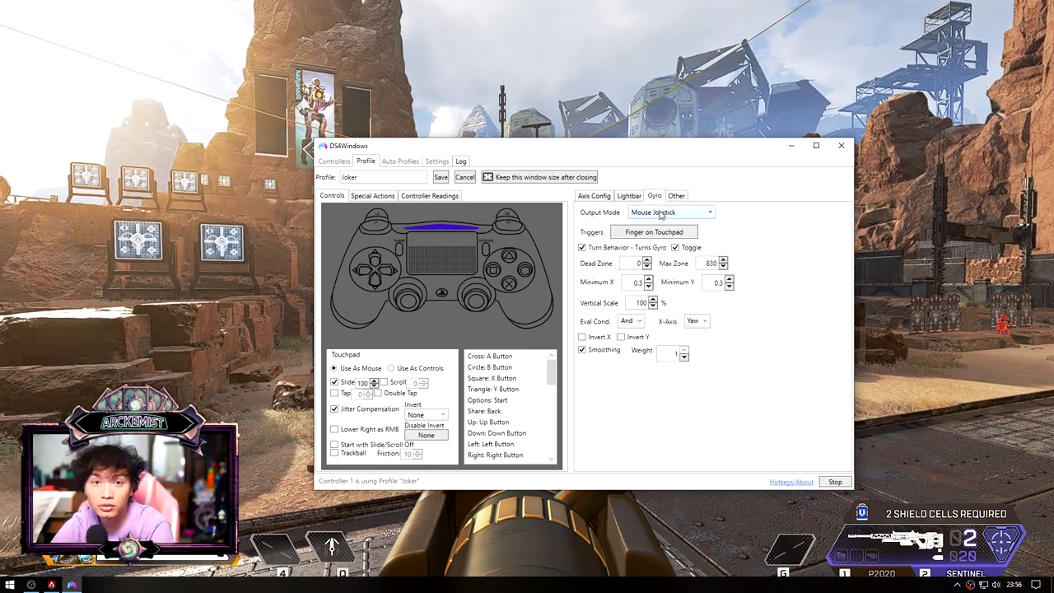